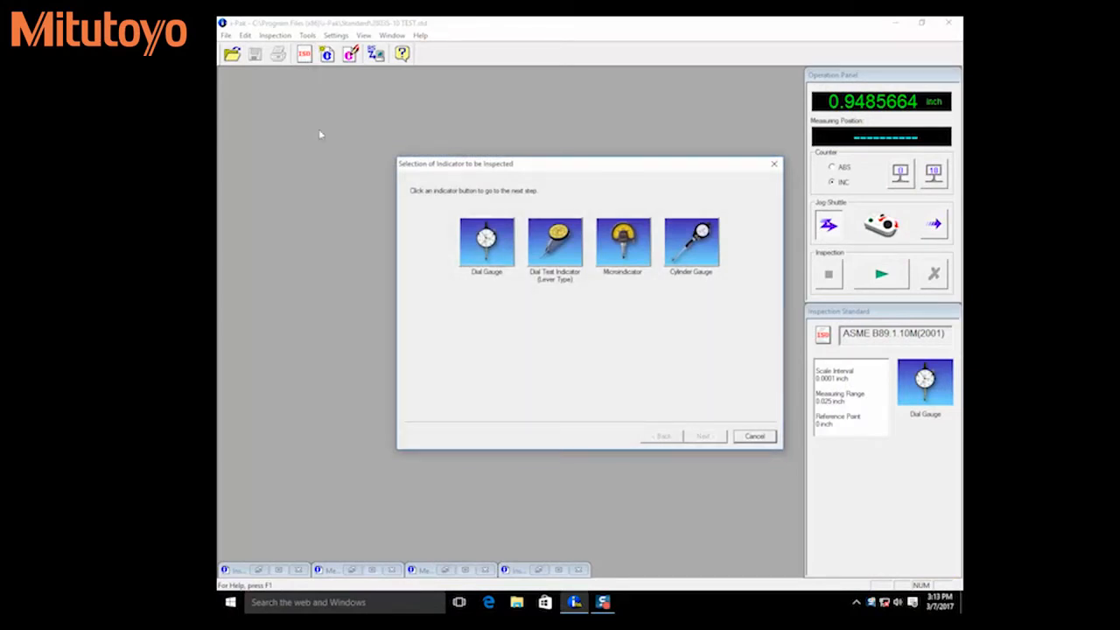
# - Select Dial Gauge in the Selection of Indicator dialog to reach reference standard selection
pyautogui.click(486, 241)
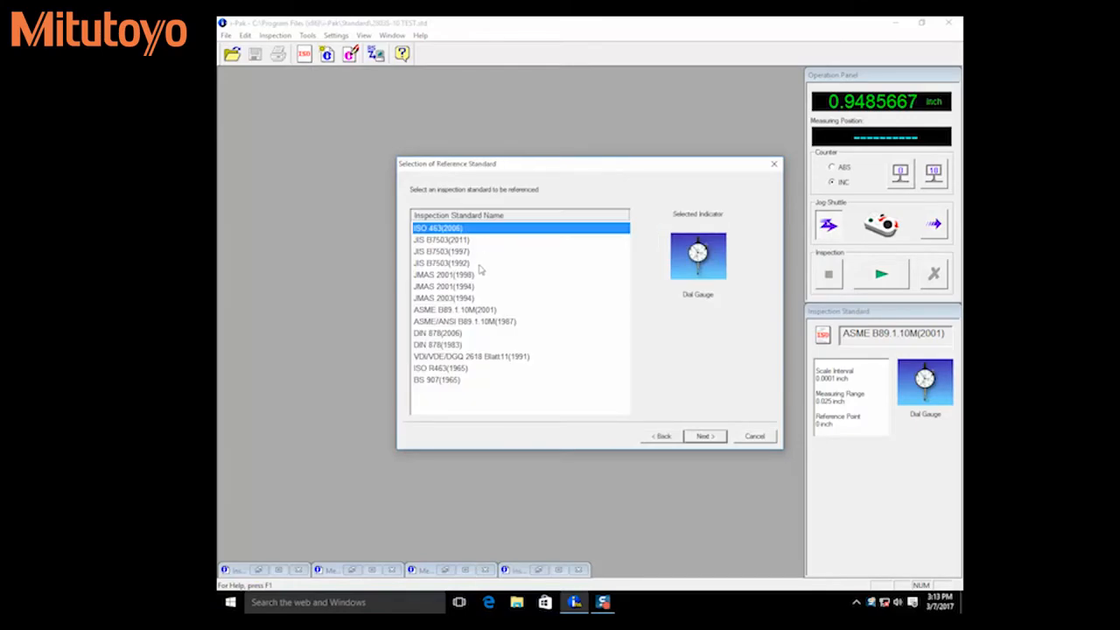